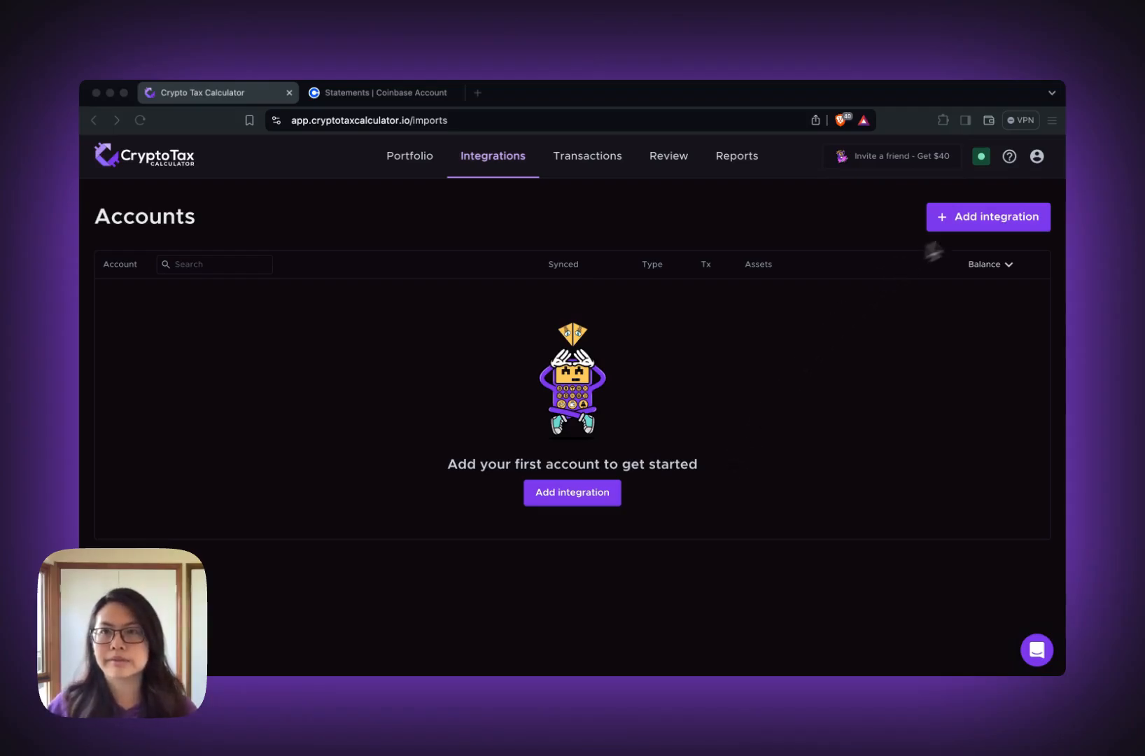
Add Coinbase as a new integration and begin its connection
{"action": "left_click", "coordinate": [987, 217]}
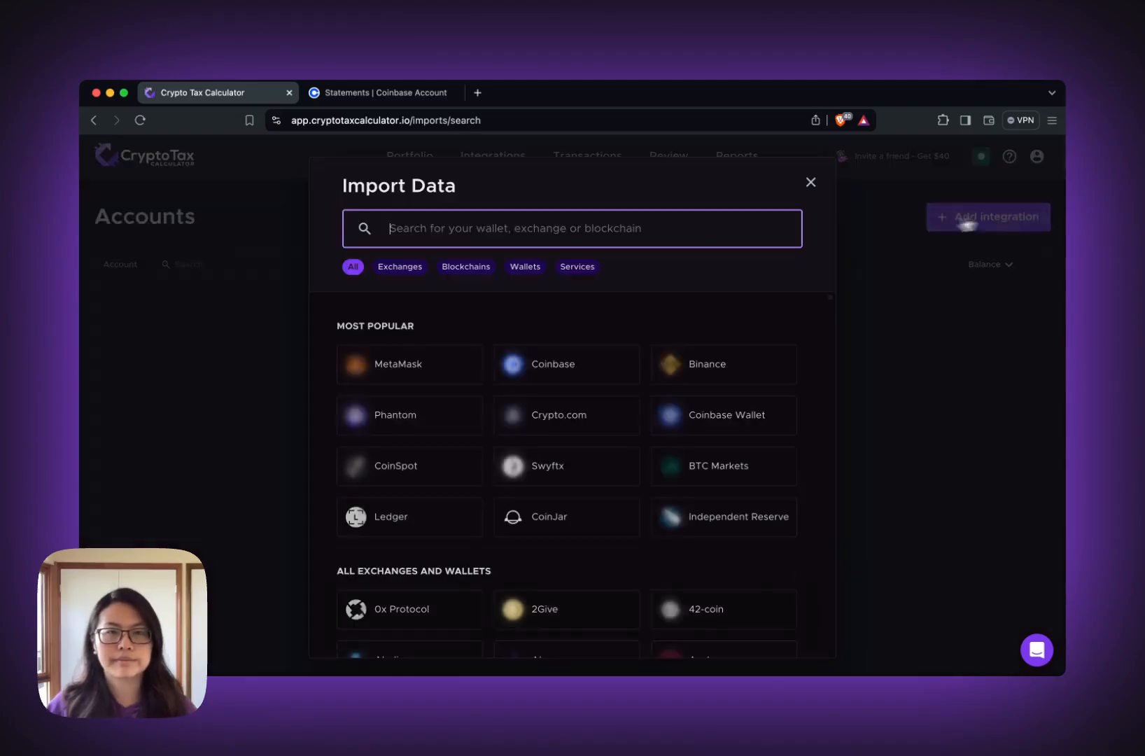
{"action": "left_click", "coordinate": [566, 364]}
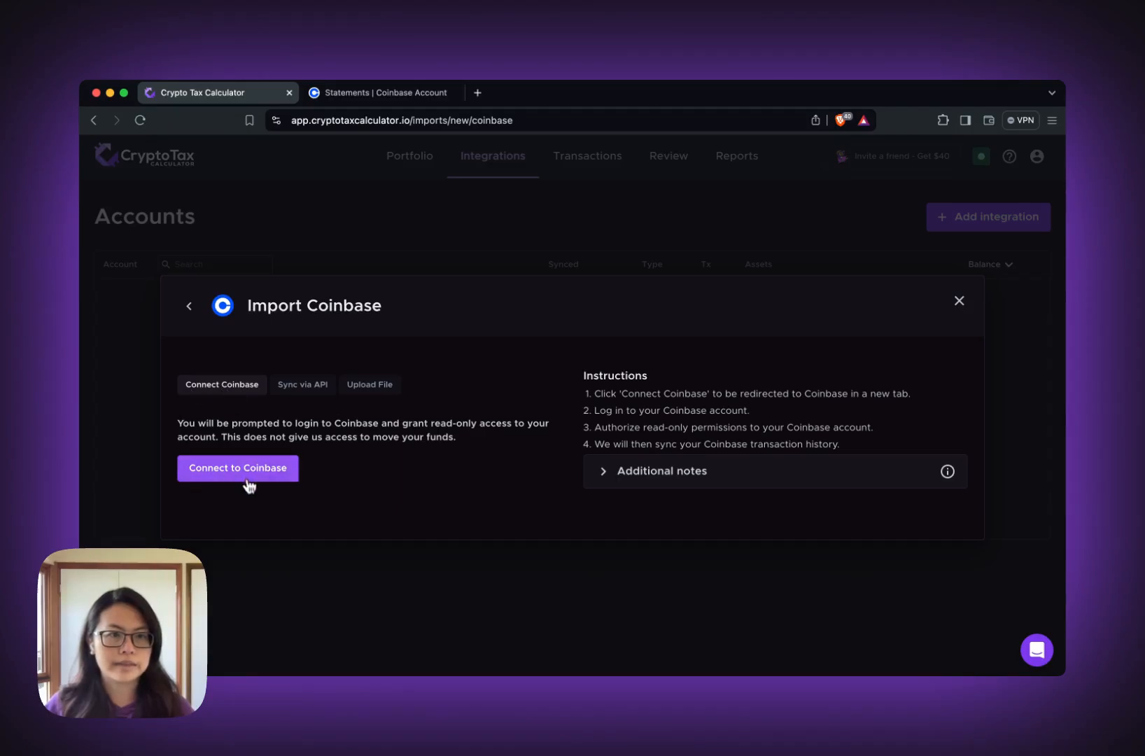
{"action": "left_click", "coordinate": [237, 468]}
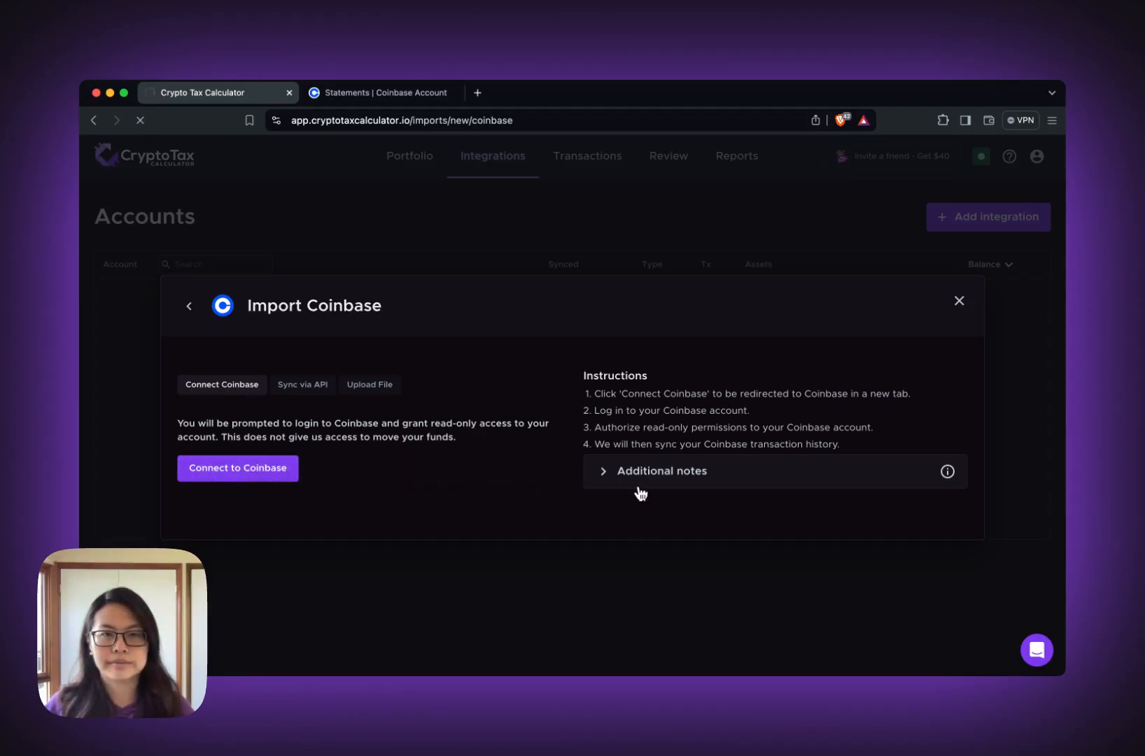
Review the Coinbase consent page and allow CryptoTaxCalculator access to the account
{"action": "left_click", "coordinate": [237, 468]}
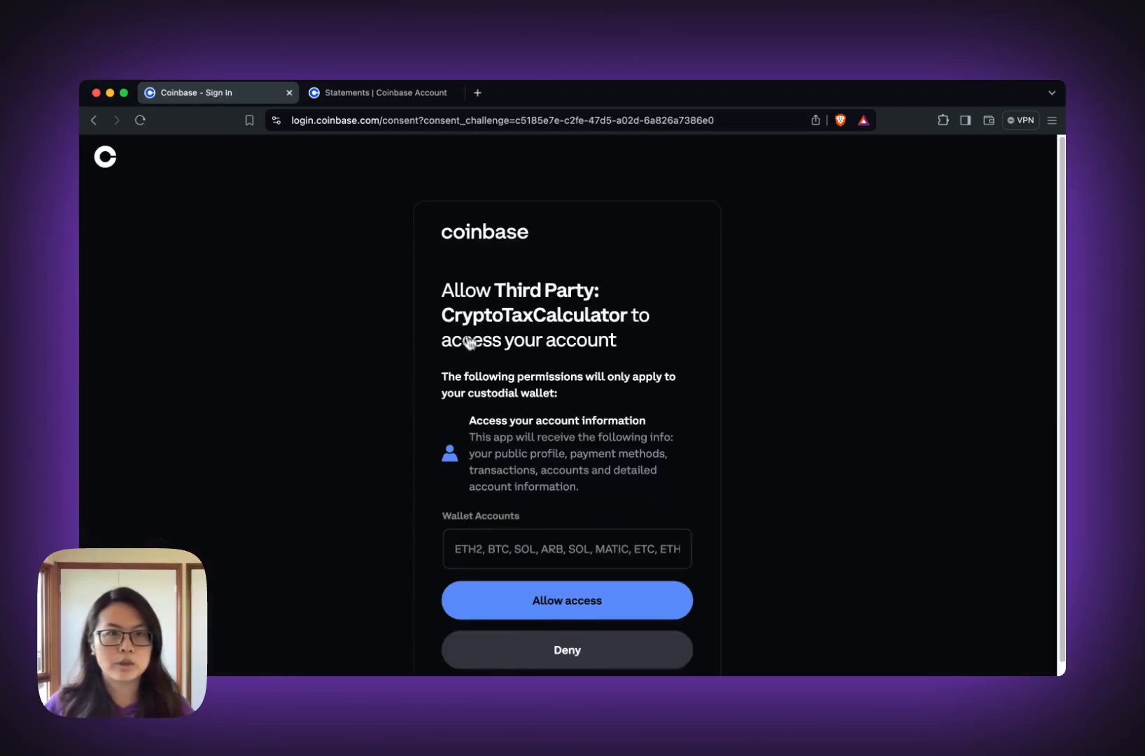
{"action": "scroll", "scroll_direction": "down", "scroll_amount": 3}
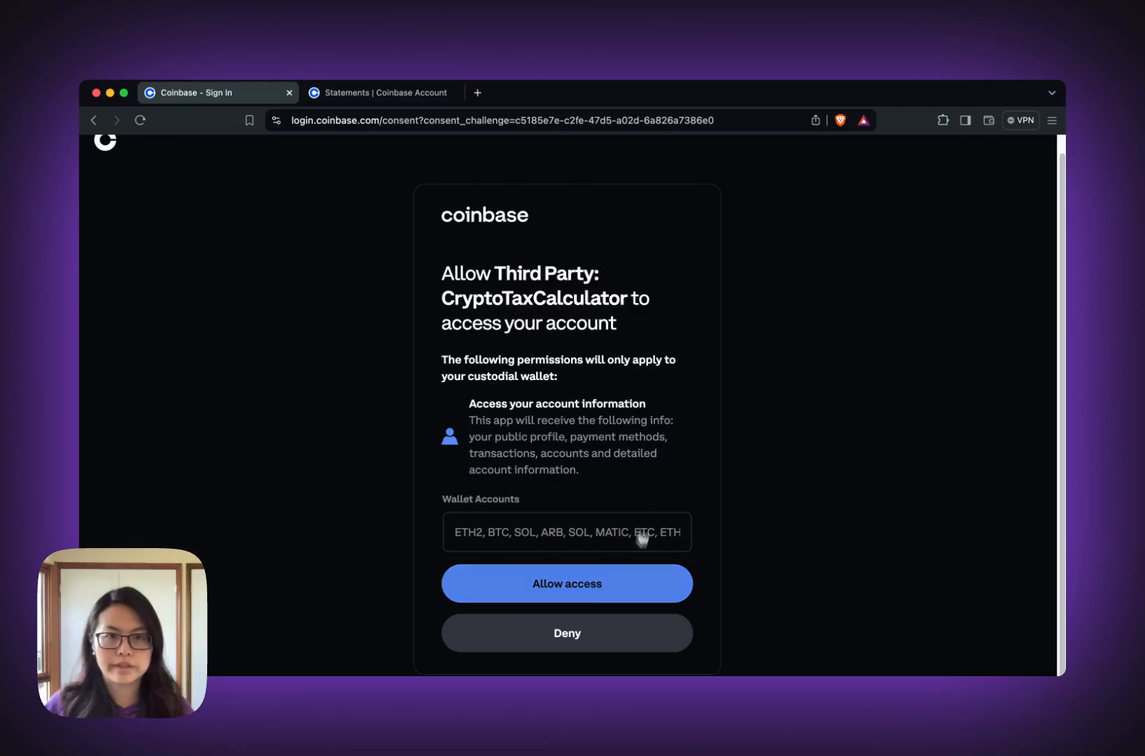
{"action": "mouse_move", "coordinate": [486, 296]}
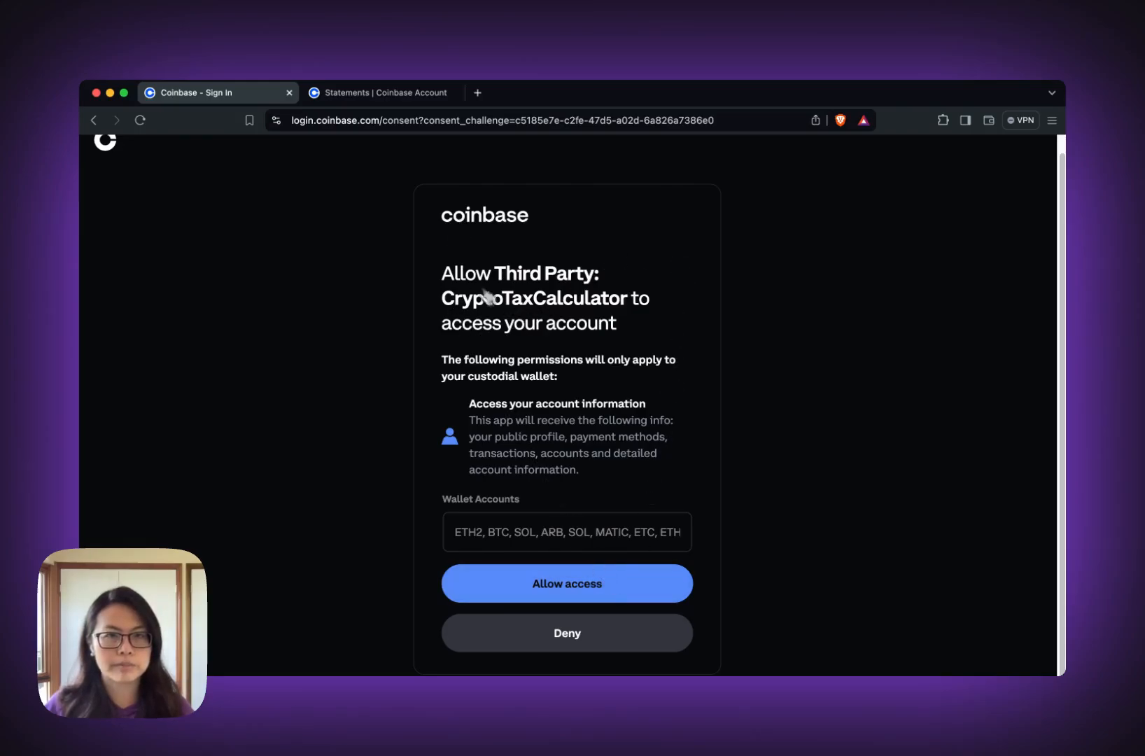
{"action": "mouse_move", "coordinate": [491, 417]}
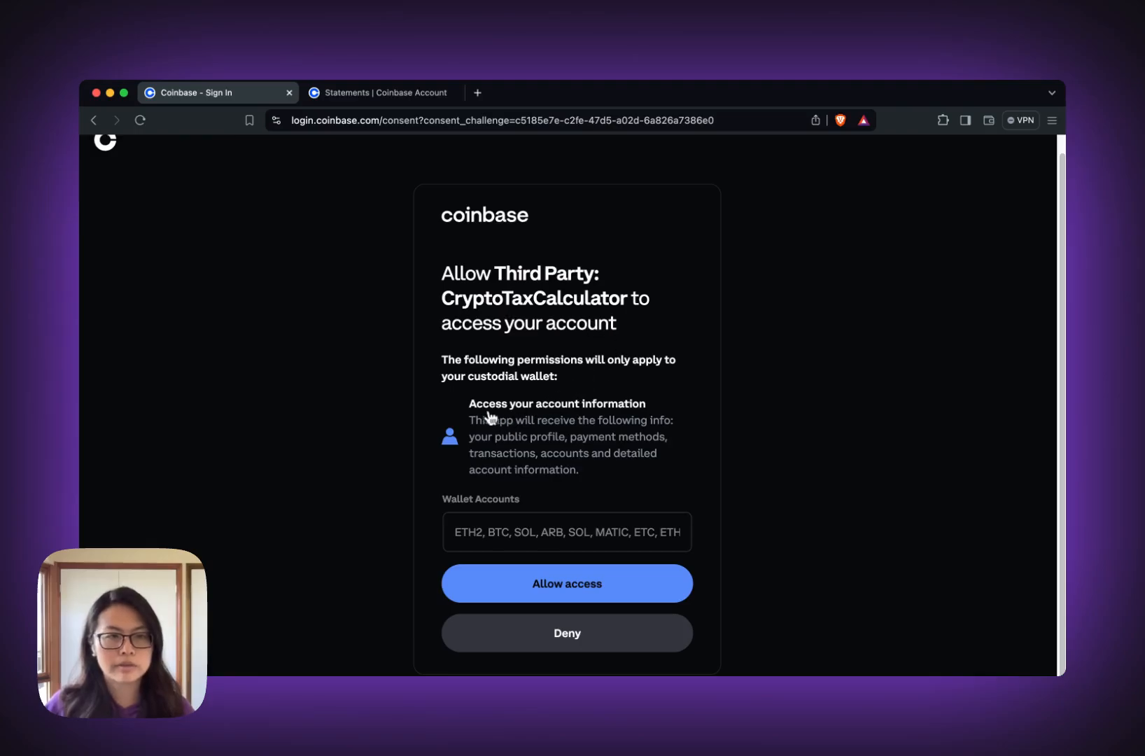
{"action": "mouse_move", "coordinate": [582, 482]}
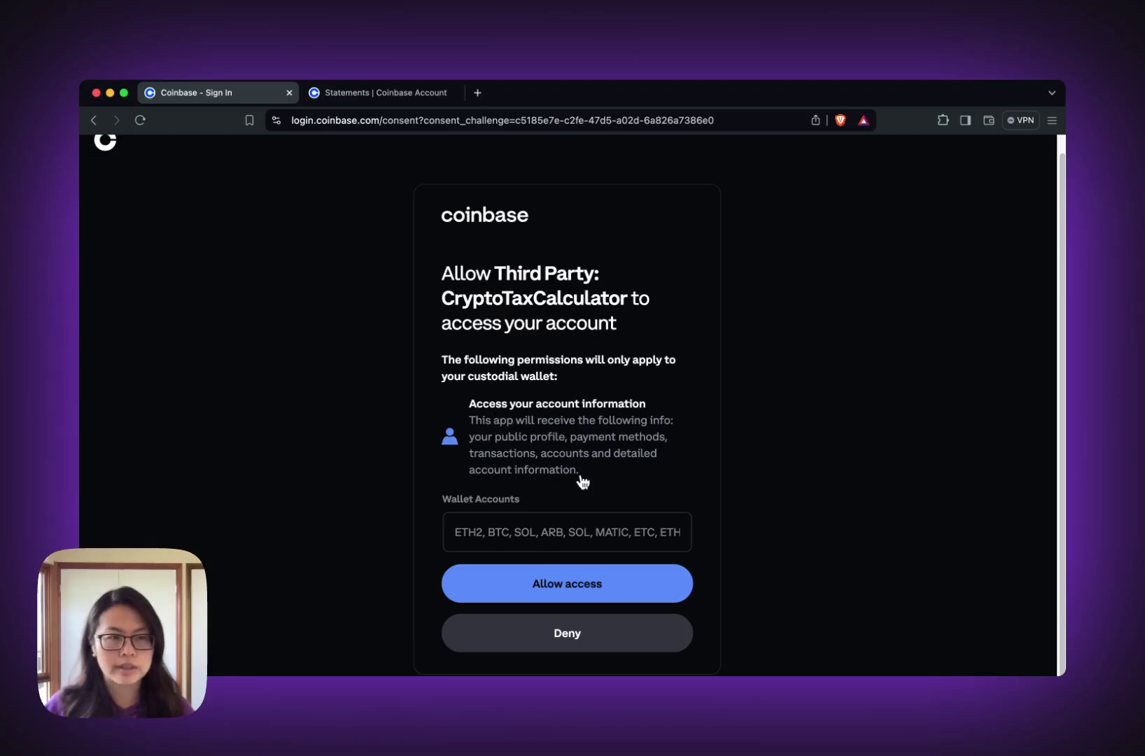
{"action": "mouse_move", "coordinate": [342, 228]}
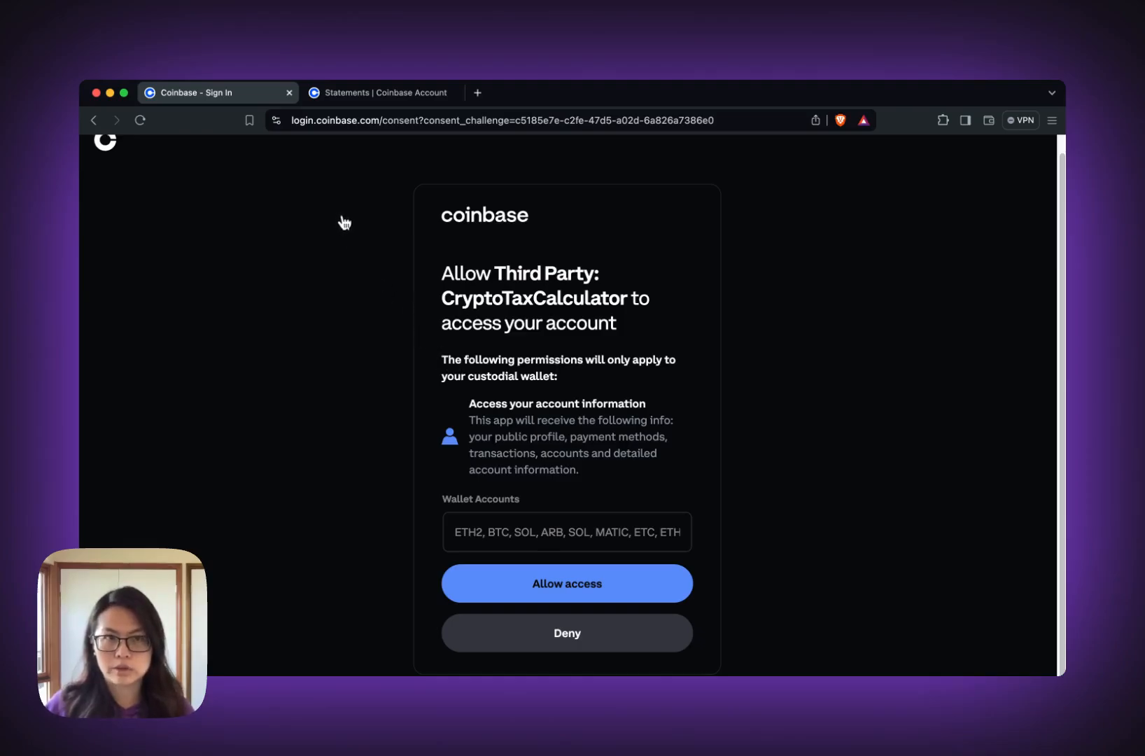
{"action": "mouse_move", "coordinate": [678, 476]}
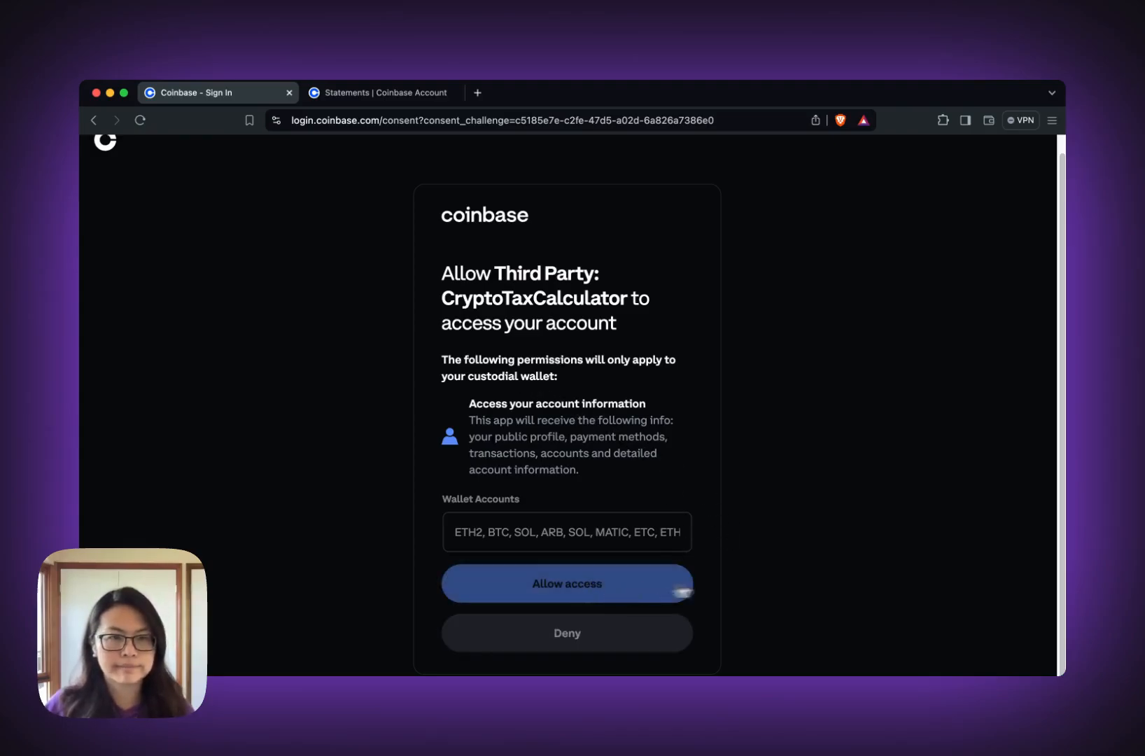
{"action": "left_click", "coordinate": [567, 583]}
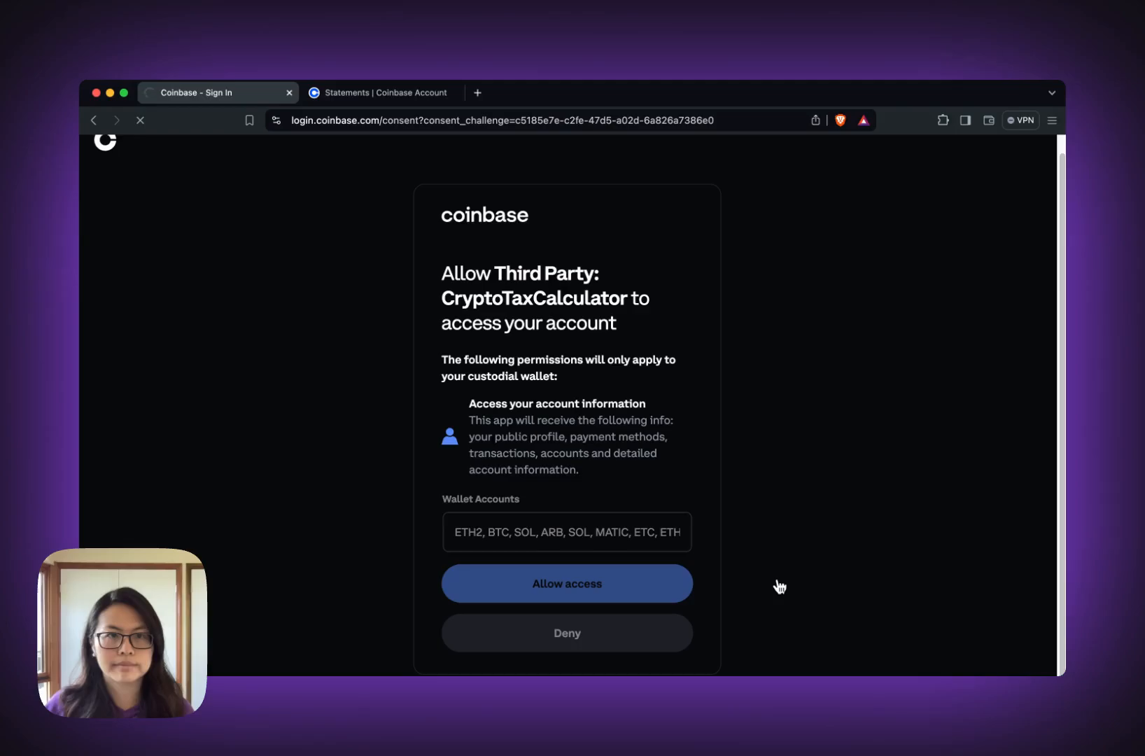
Confirm Coinbase appears under Accounts as a synced exchange with 2 transactions
{"action": "left_click", "coordinate": [566, 583]}
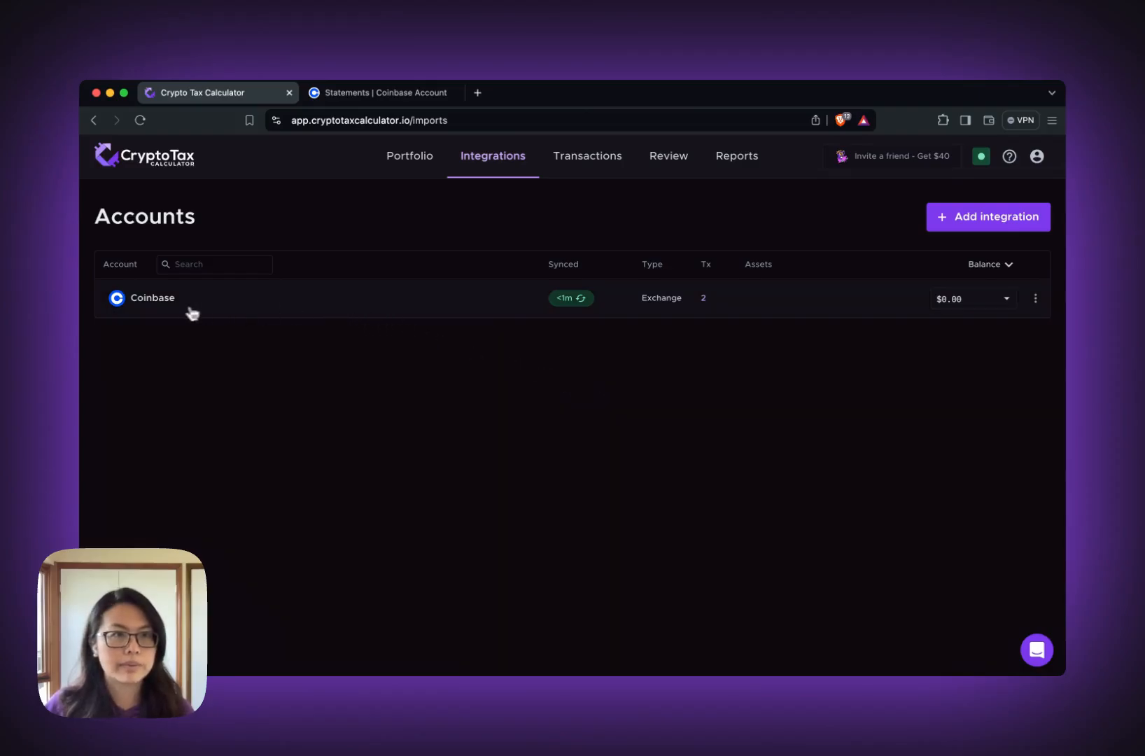
{"action": "mouse_move", "coordinate": [426, 297]}
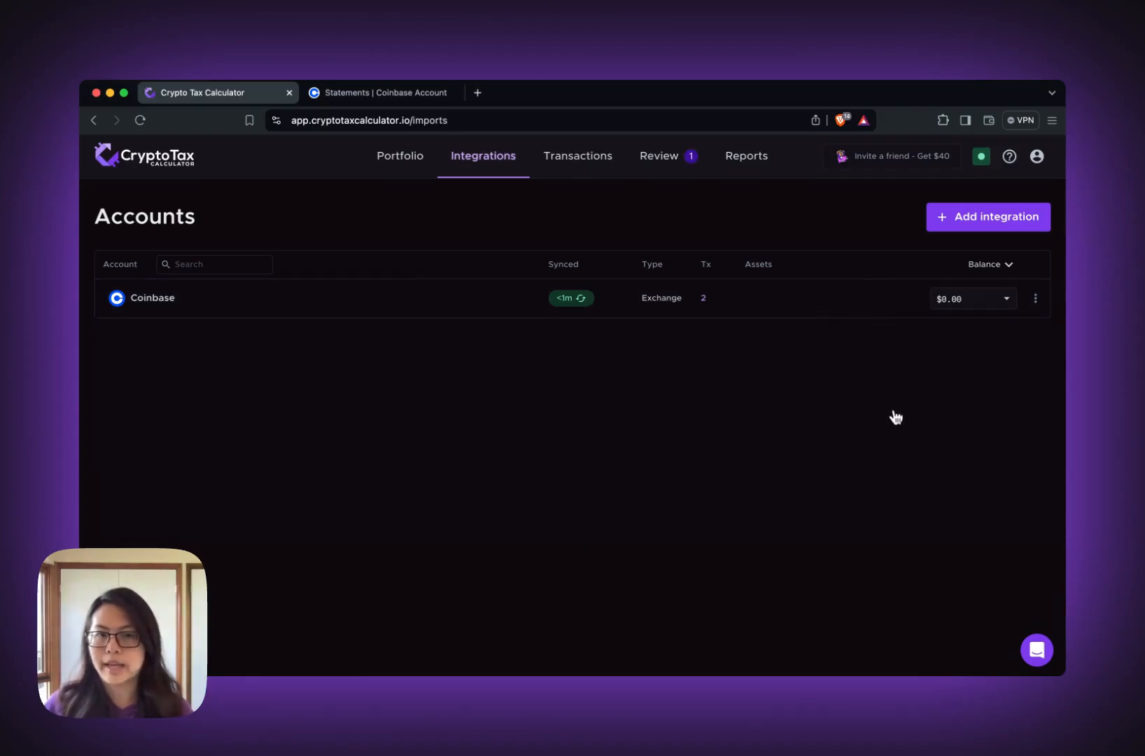
Open and close the support chat while Coinbase syncs to 46 transactions and $37.23
{"action": "left_click", "coordinate": [1038, 651]}
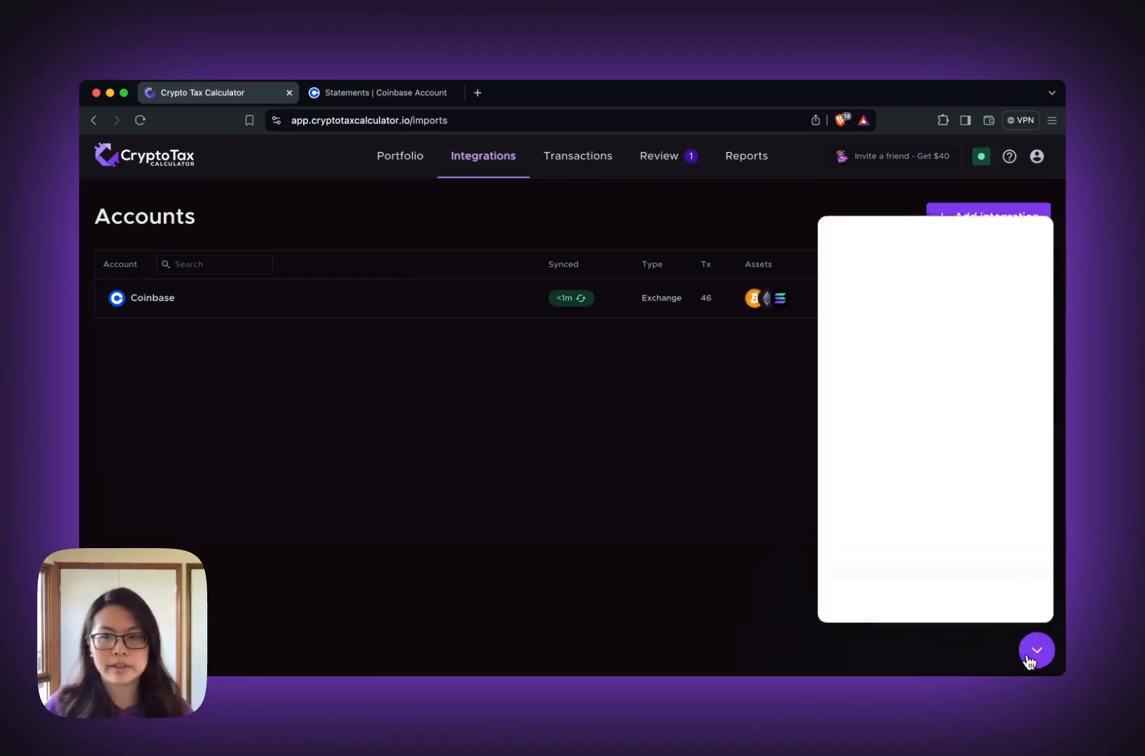
{"action": "left_click", "coordinate": [1037, 649]}
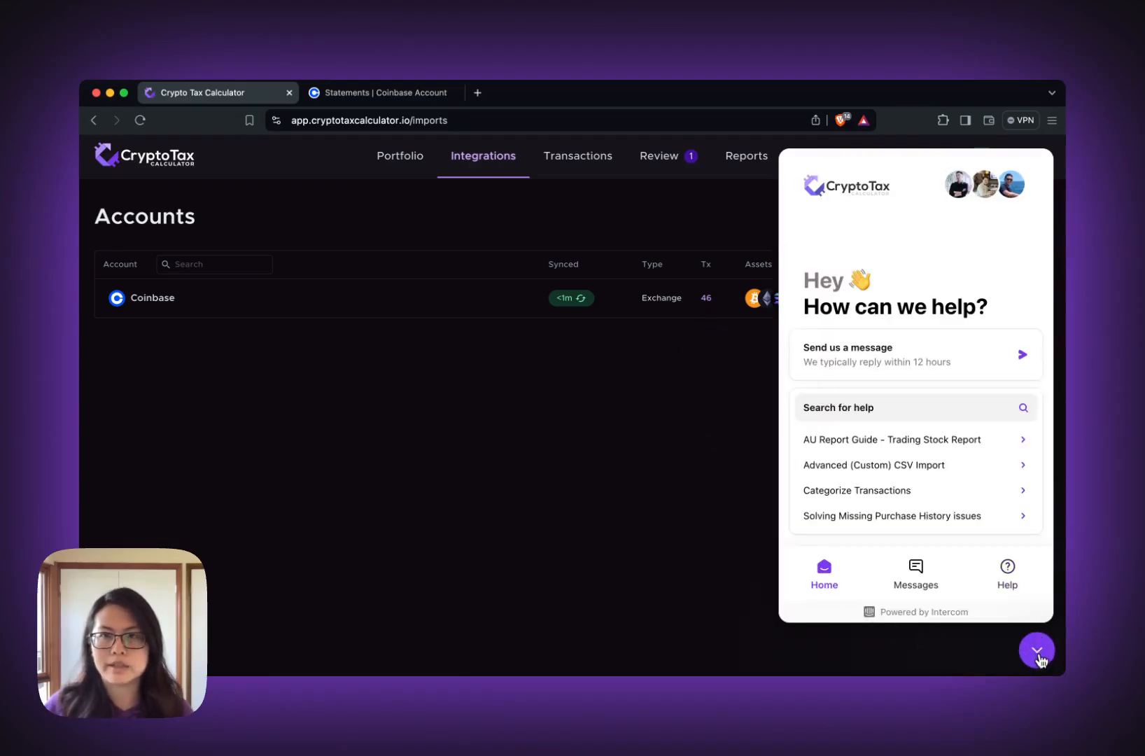
{"action": "left_click", "coordinate": [1037, 650]}
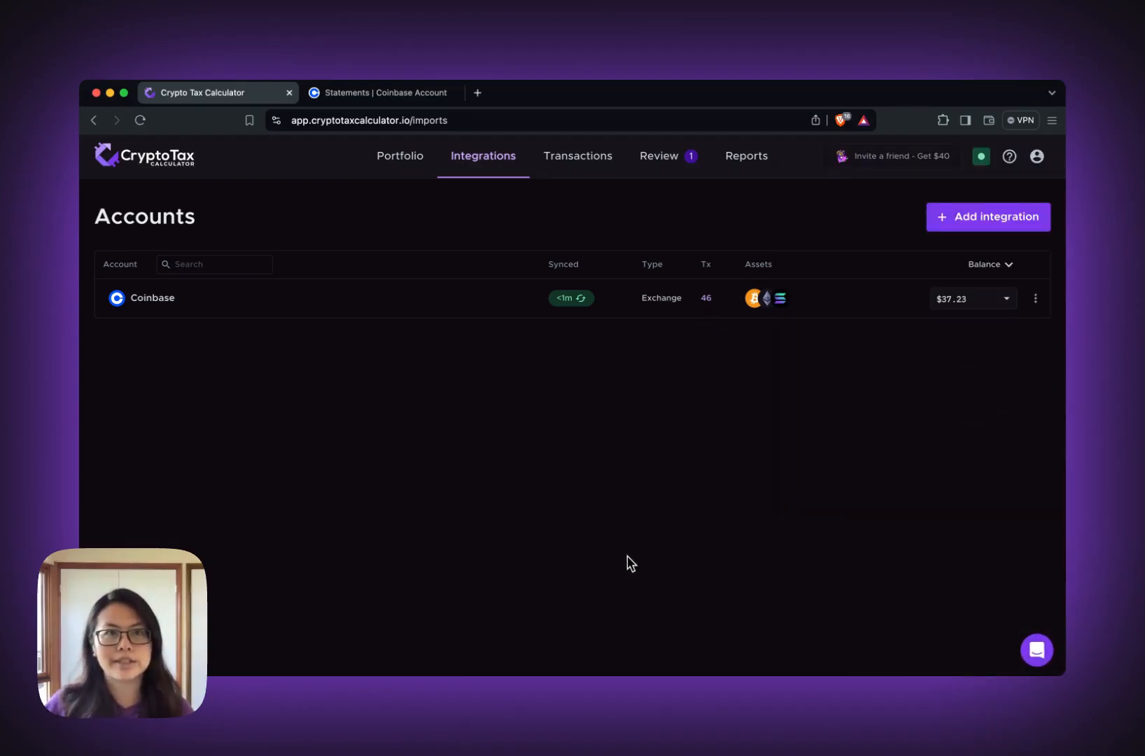